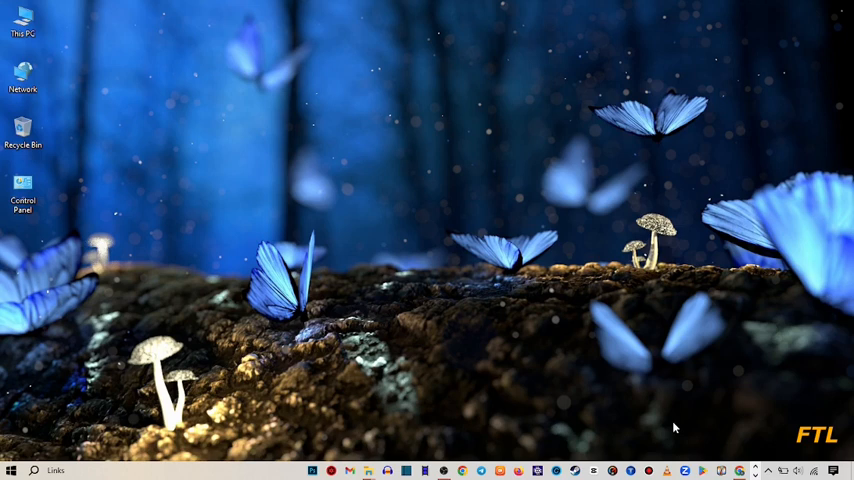
{"action": "mouse_move", "coordinate": [700, 420]}
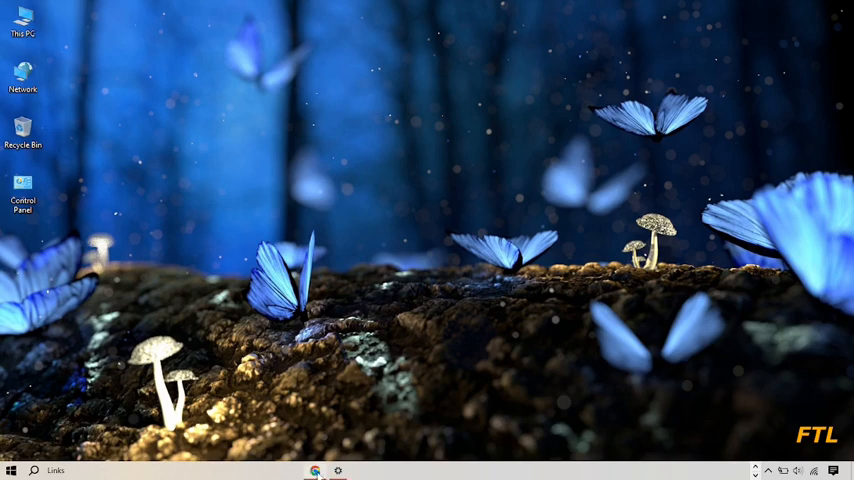
Launch Chrome, load YouTube from its bookmark, and add a blank second tab.
{"action": "left_click", "coordinate": [315, 470]}
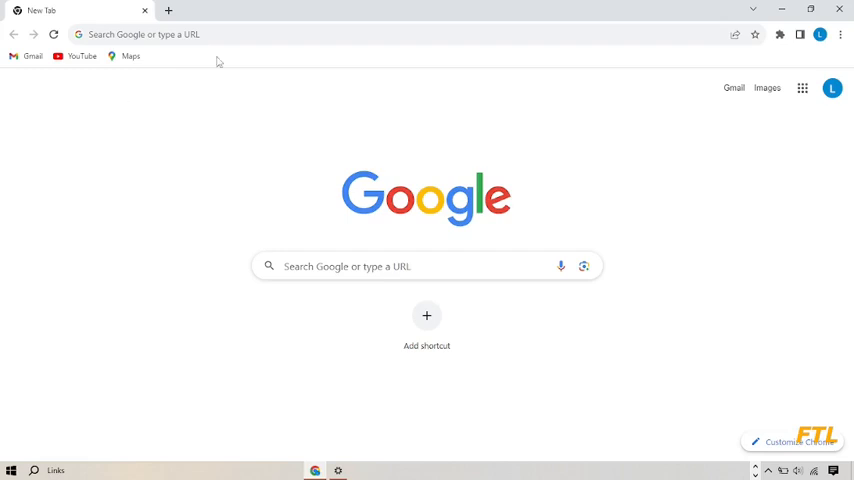
{"action": "mouse_move", "coordinate": [72, 66]}
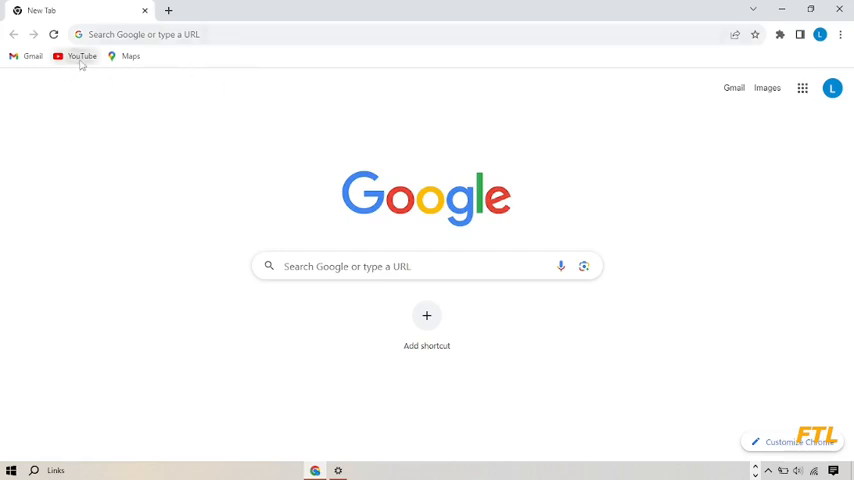
{"action": "left_click", "coordinate": [81, 56]}
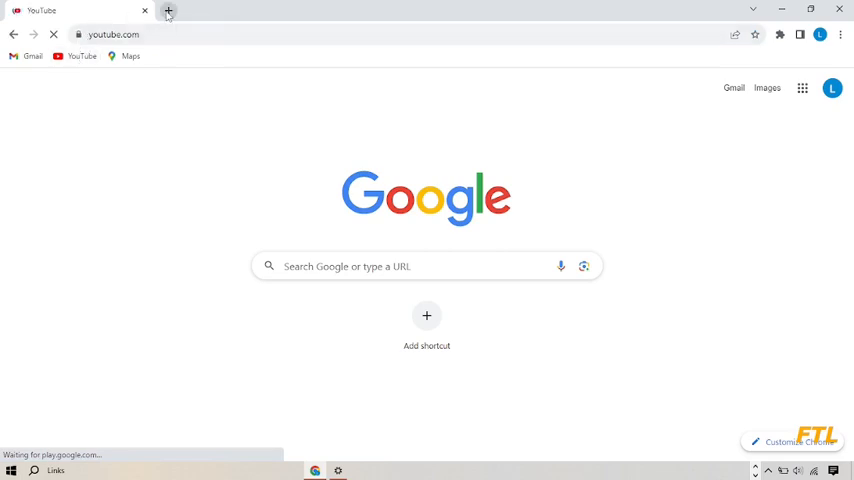
{"action": "left_click", "coordinate": [168, 11]}
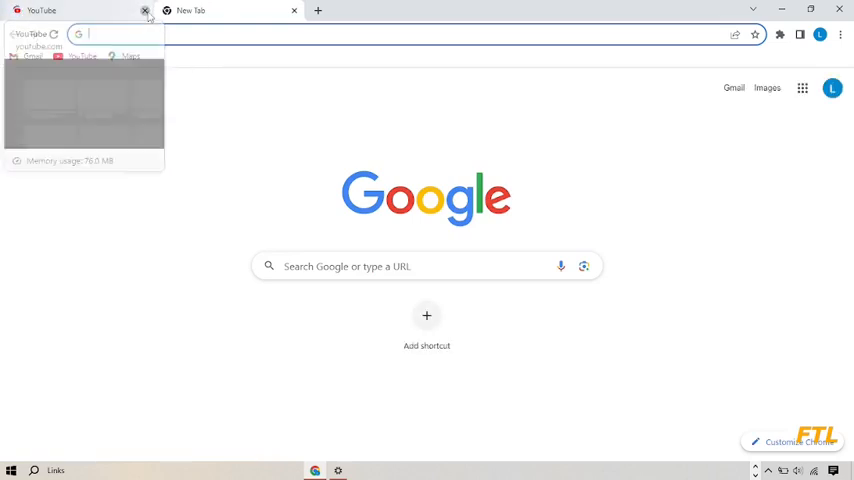
Close the YouTube tab, leaving only the blank Google search tab.
{"action": "left_click", "coordinate": [145, 10]}
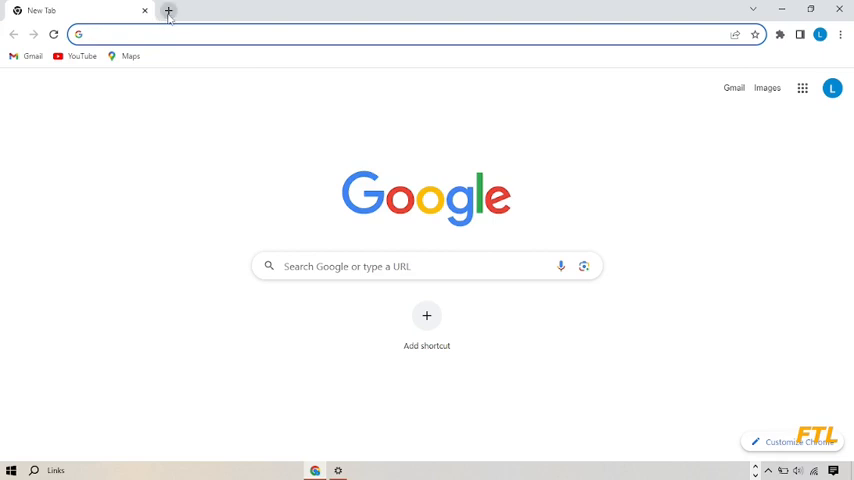
{"action": "mouse_move", "coordinate": [168, 11]}
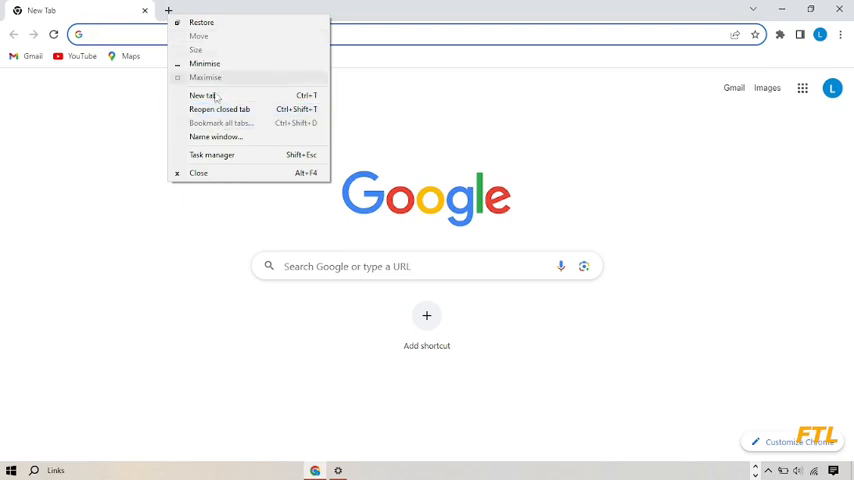
{"action": "mouse_move", "coordinate": [220, 108]}
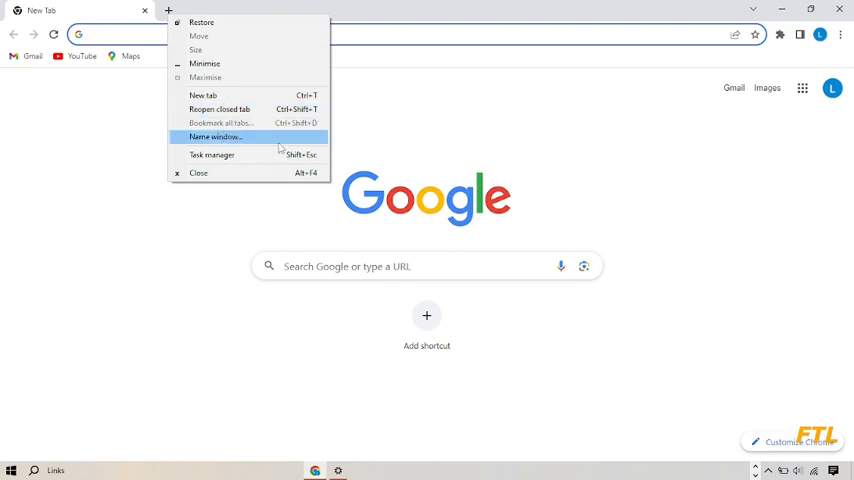
{"action": "mouse_move", "coordinate": [255, 137]}
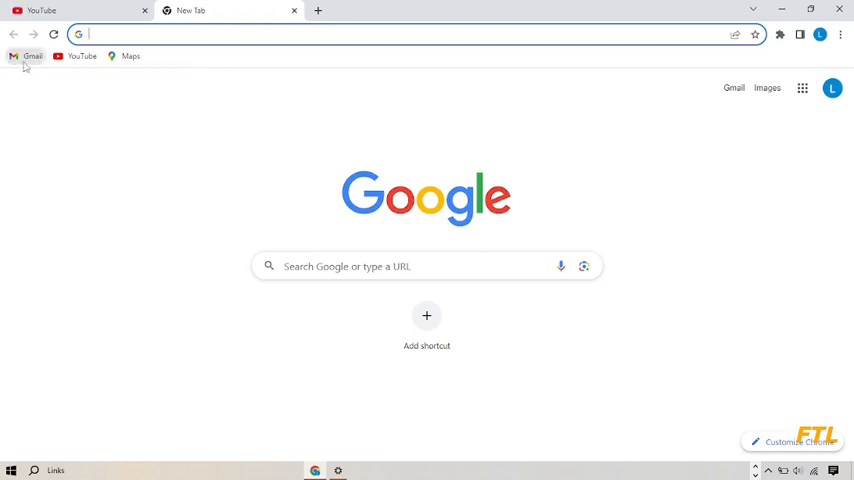
Load Gmail from its bookmark in the second tab and add a third blank tab.
{"action": "left_click", "coordinate": [33, 56]}
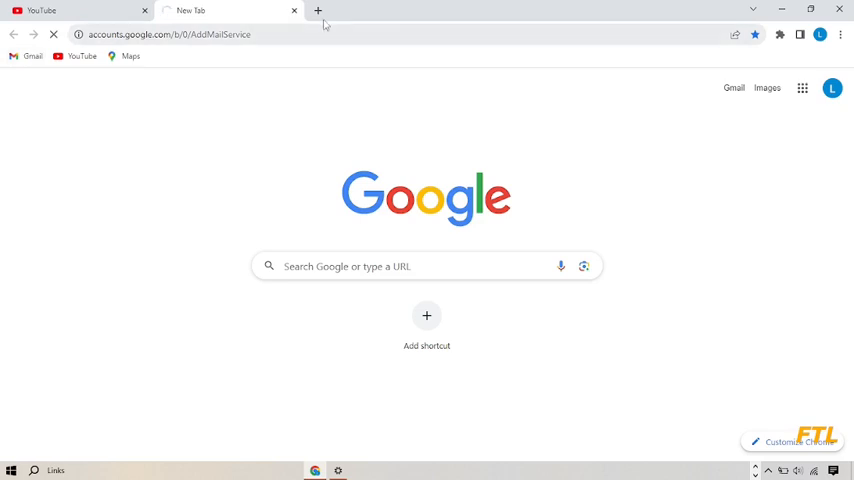
{"action": "left_click", "coordinate": [318, 11]}
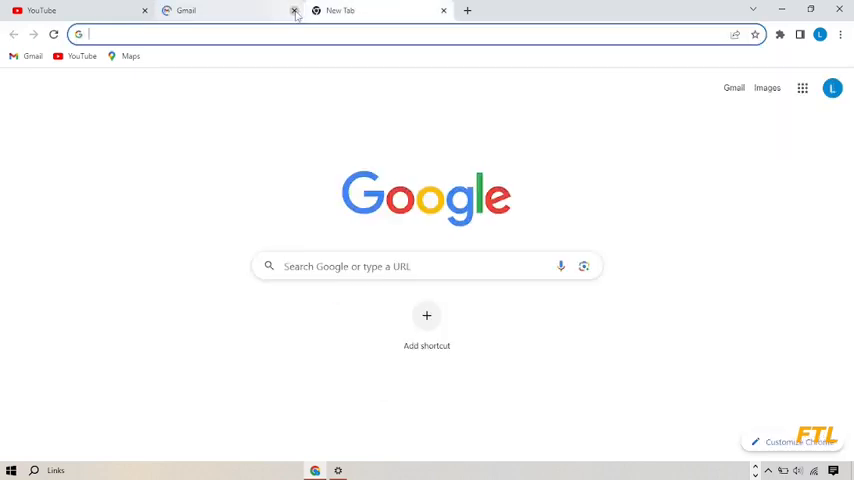
Close the Gmail tab so YouTube and the blank tab remain.
{"action": "left_click", "coordinate": [294, 10]}
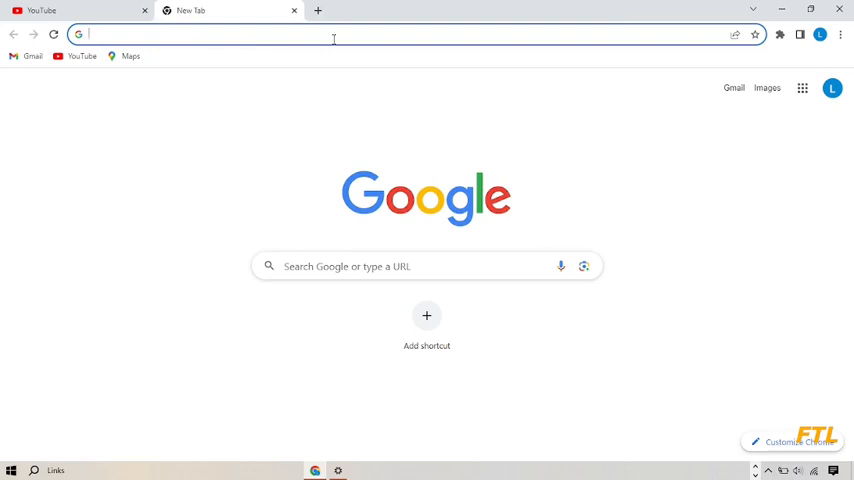
{"action": "mouse_move", "coordinate": [318, 11]}
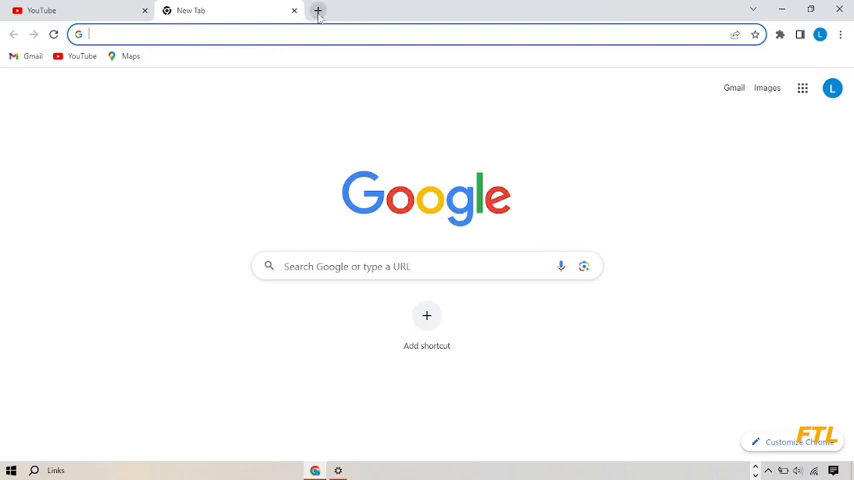
Restore the closed Gmail tab with Reopen closed tab from the tab-strip menu.
{"action": "right_click", "coordinate": [317, 11]}
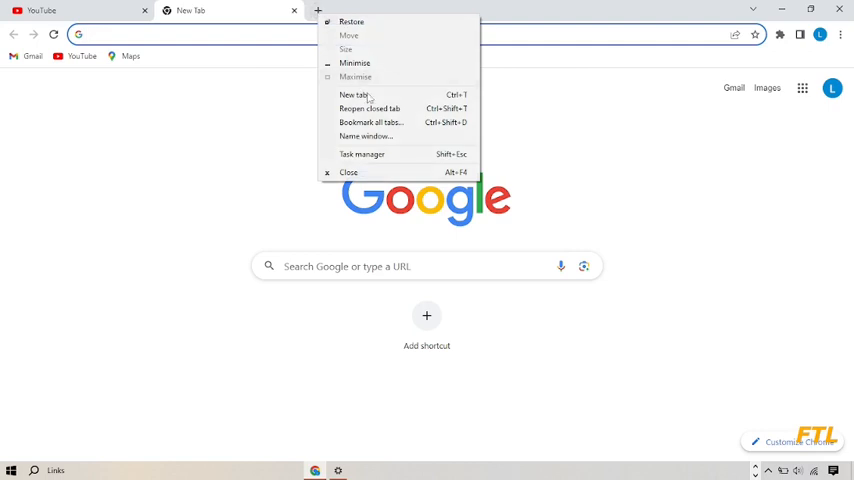
{"action": "mouse_move", "coordinate": [369, 108]}
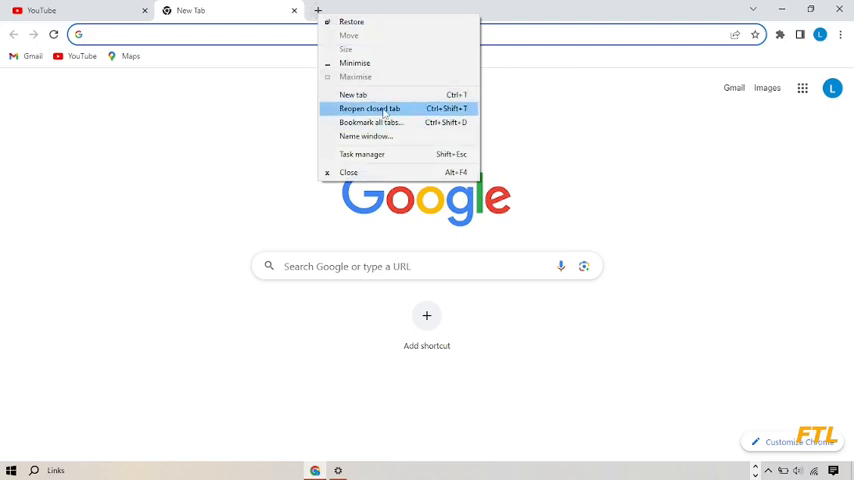
{"action": "left_click", "coordinate": [369, 108]}
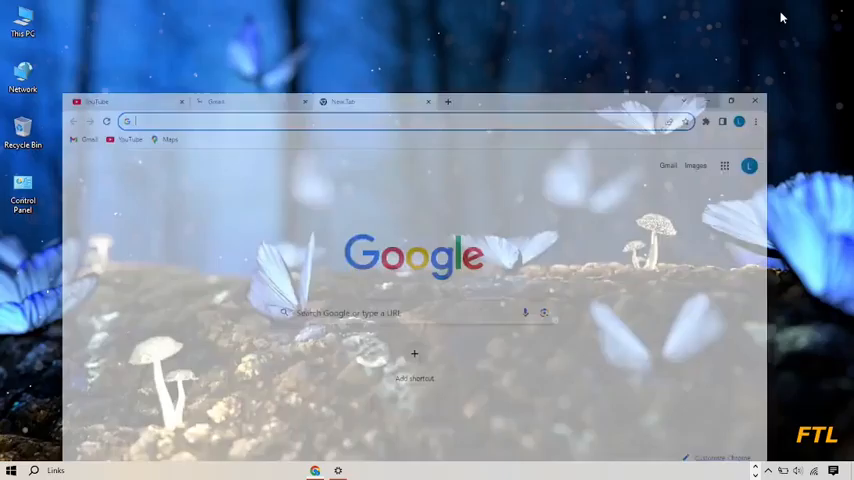
{"action": "left_click", "coordinate": [755, 100]}
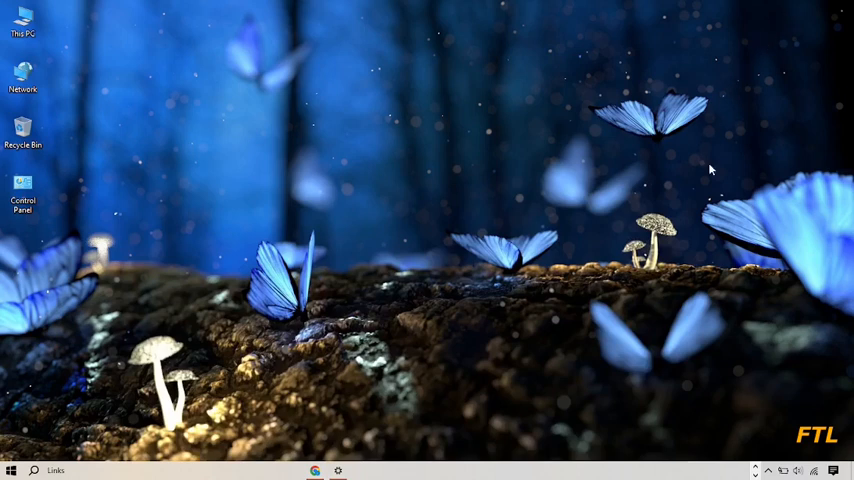
{"action": "mouse_move", "coordinate": [710, 177]}
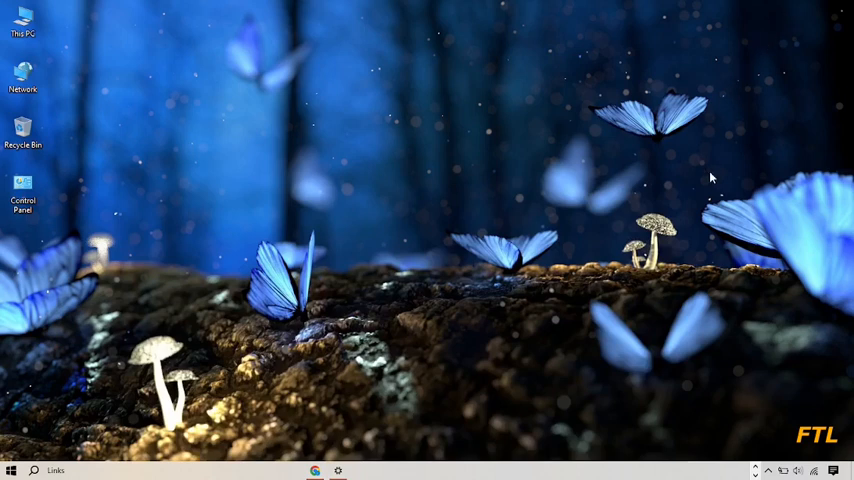